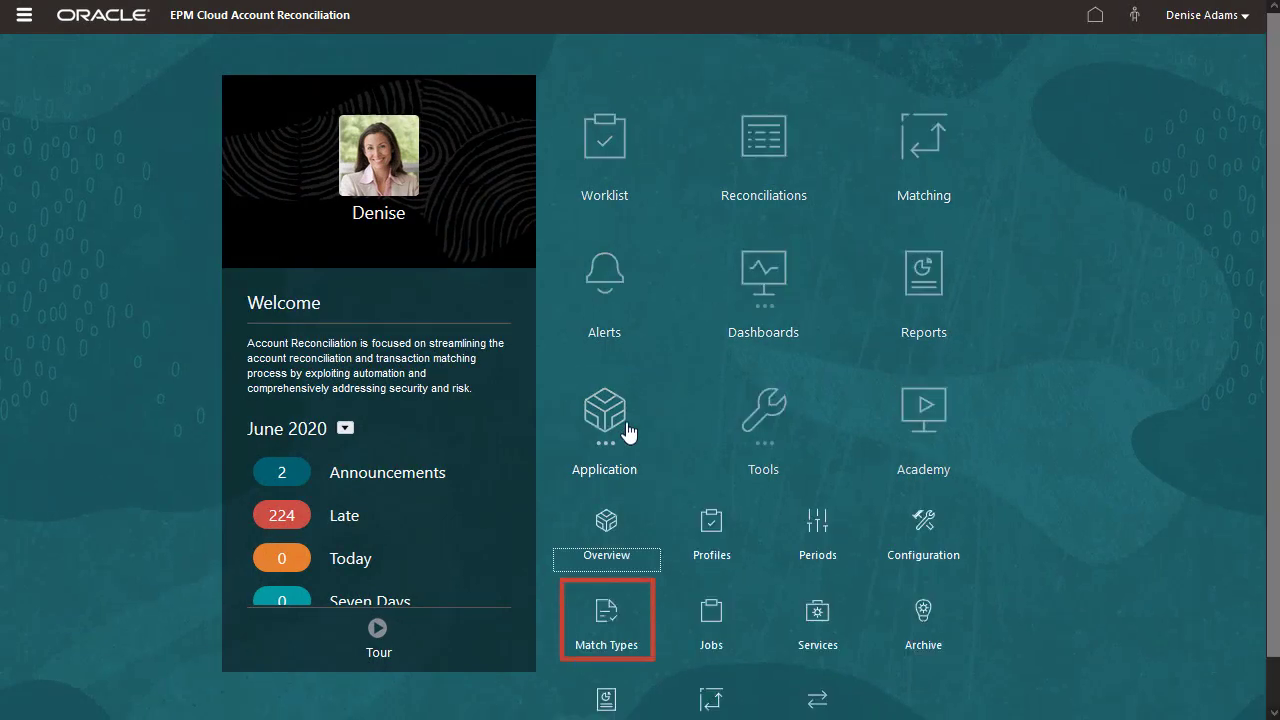
Open the Match Types configuration from the Application menu
left_click(605, 618)
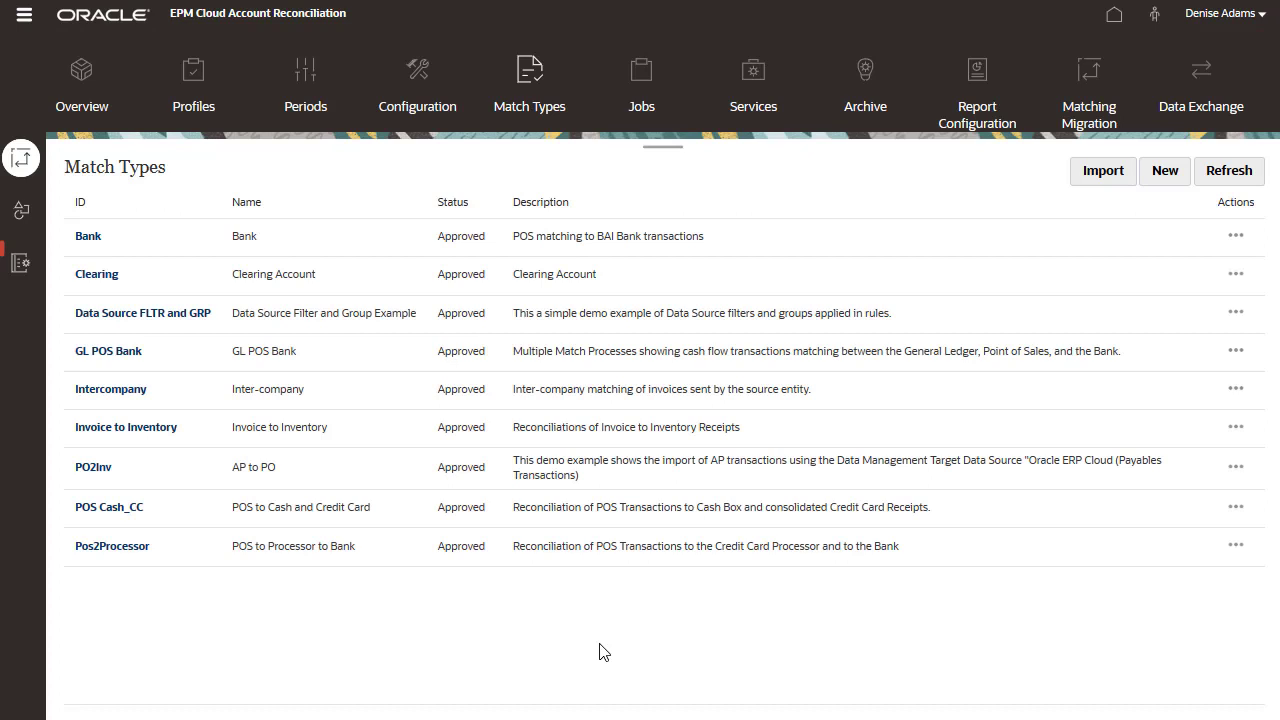
mouse_move(20, 263)
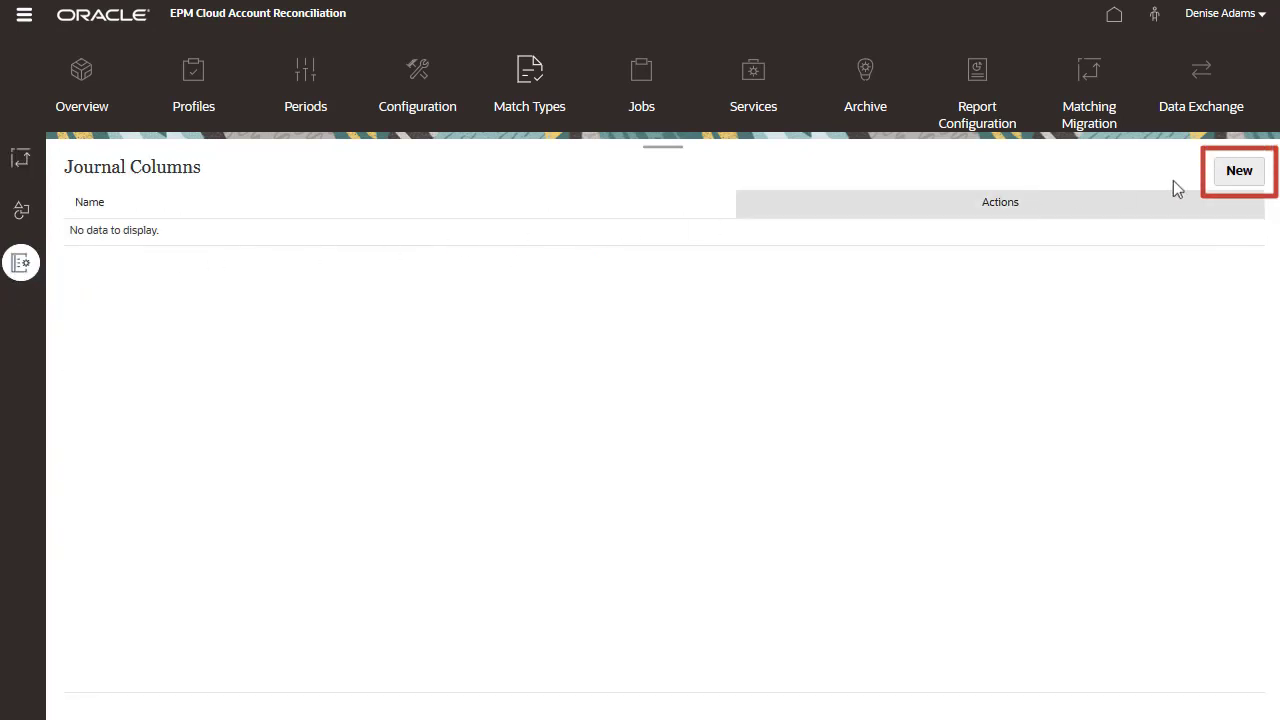
Create journal columns Ledger ID, Date, Currency Code, Segment1, Reference1, Journal Category and Account
left_click(1239, 170)
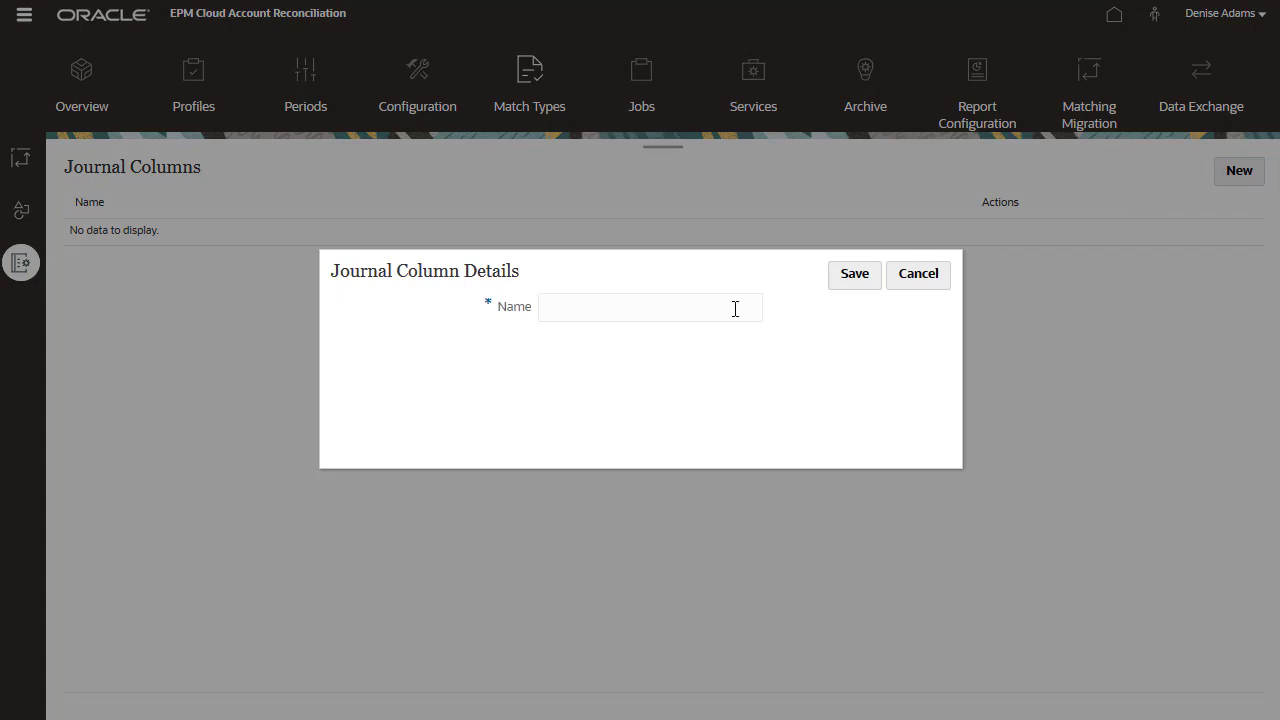
type("Ledger ID")
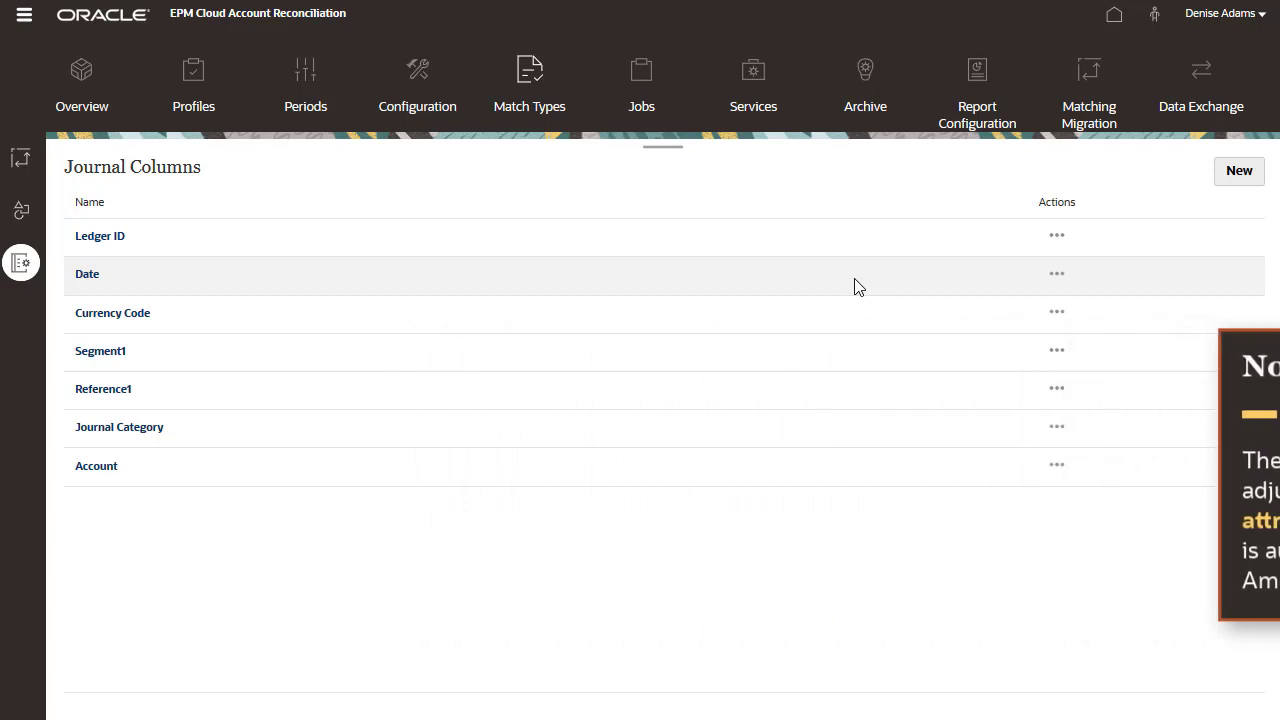
left_click(21, 158)
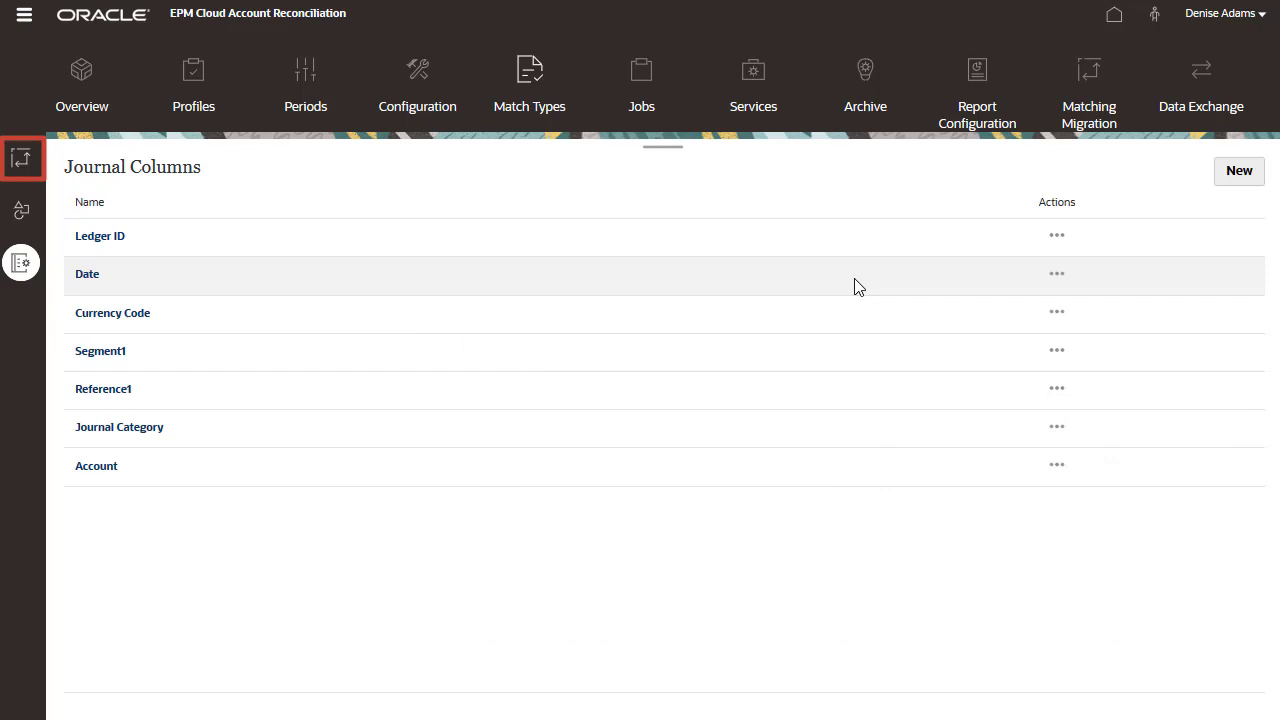
mouse_move(22, 158)
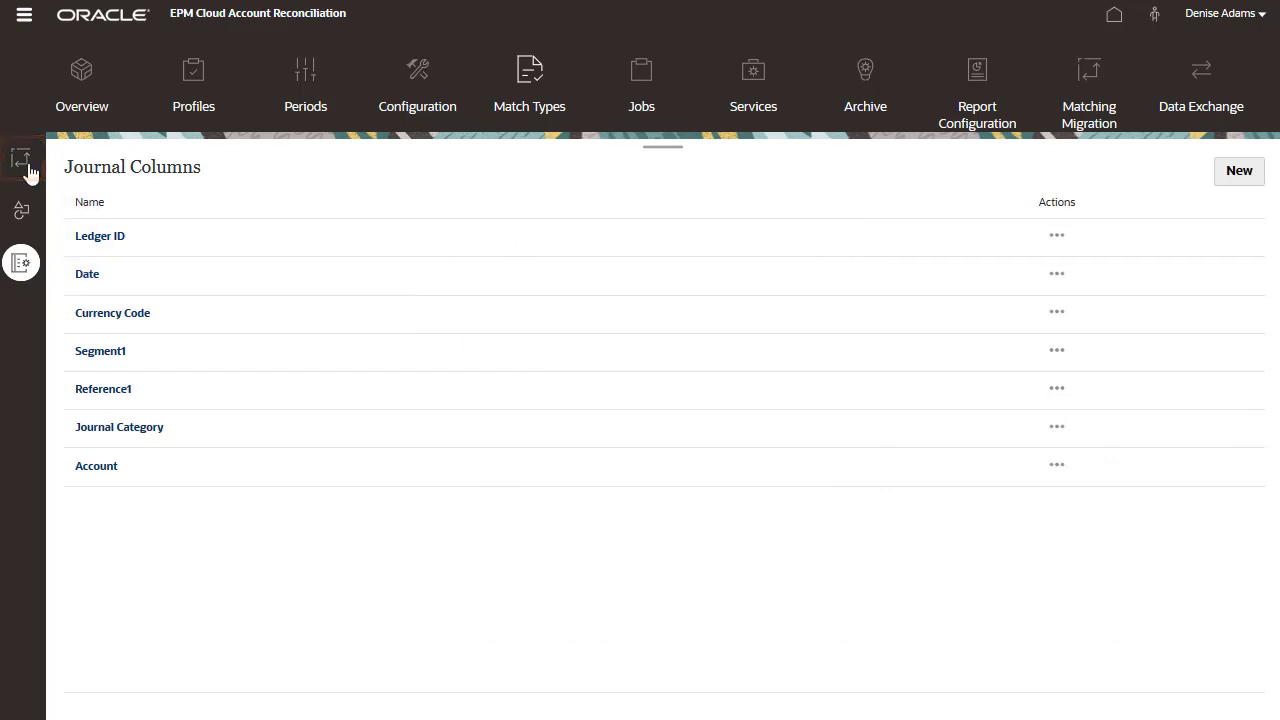
Return to the Match Types list and open Inter-company for editing
left_click(20, 160)
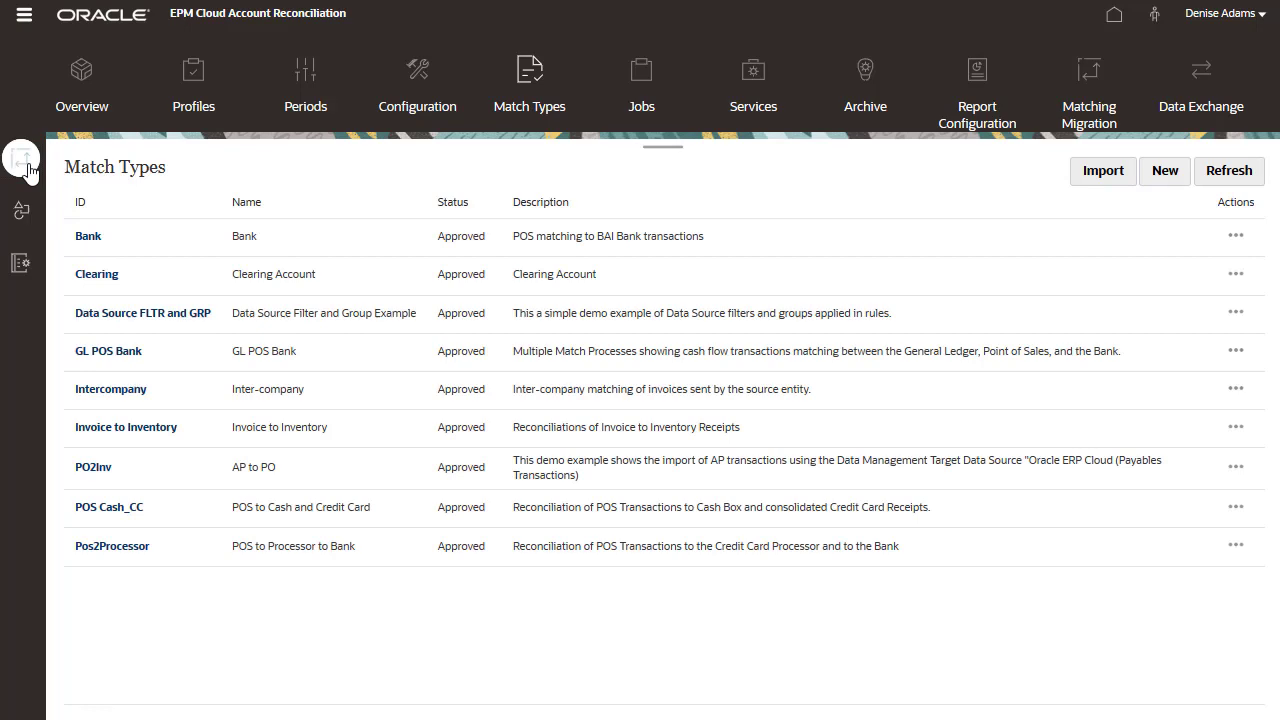
left_click(111, 389)
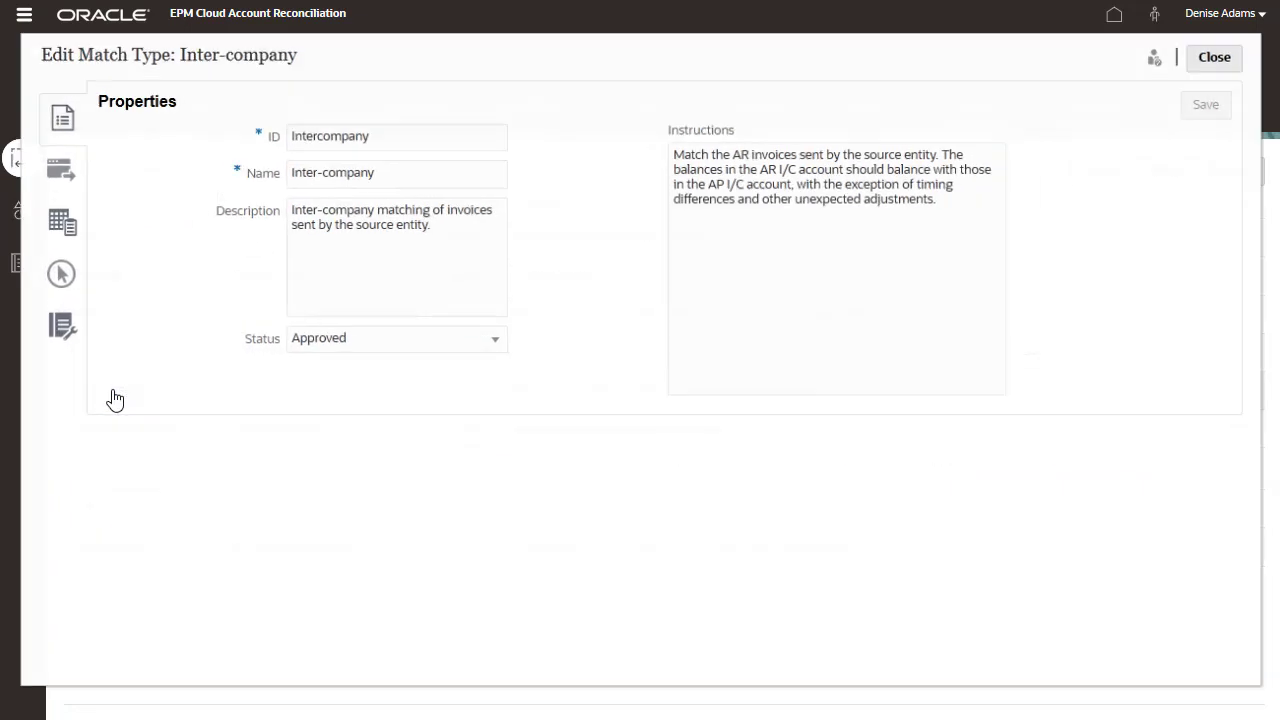
left_click(52, 324)
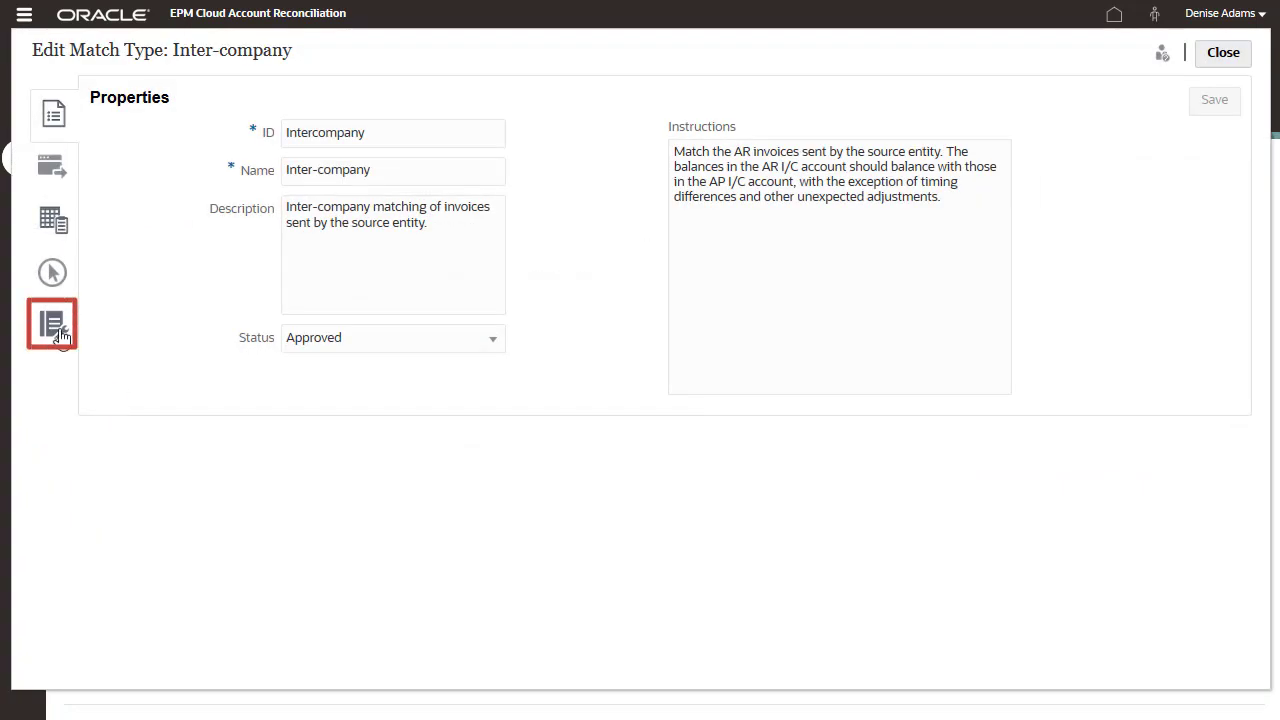
Map the Adjustments journal columns, e.g. Ledger ID to LedgerID and Account to Adjusting Debit Account
left_click(52, 323)
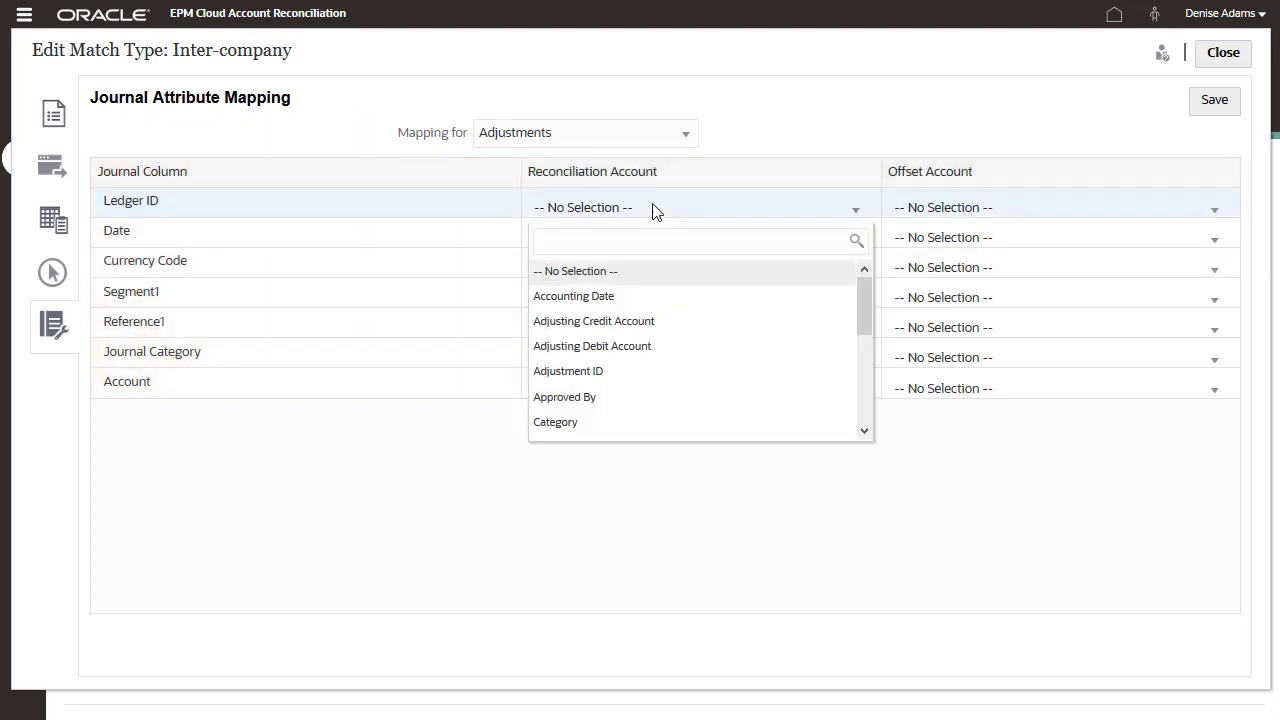
left_click(560, 207)
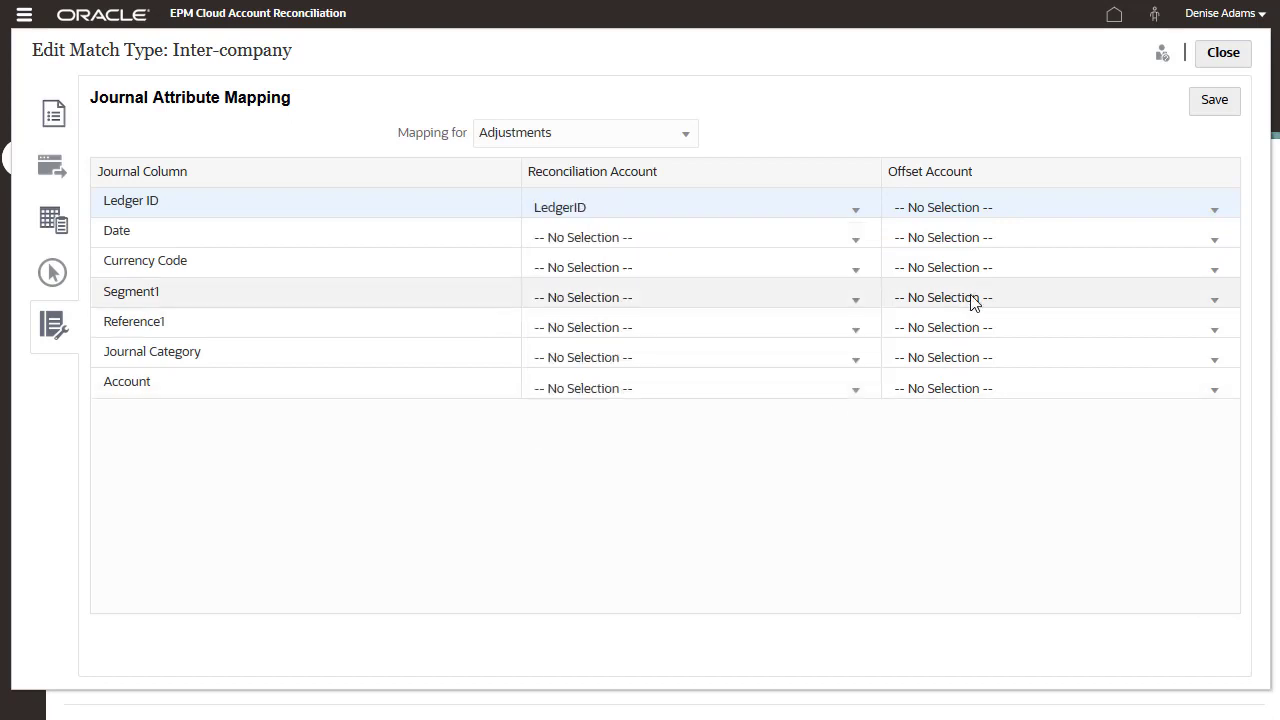
left_click(1213, 207)
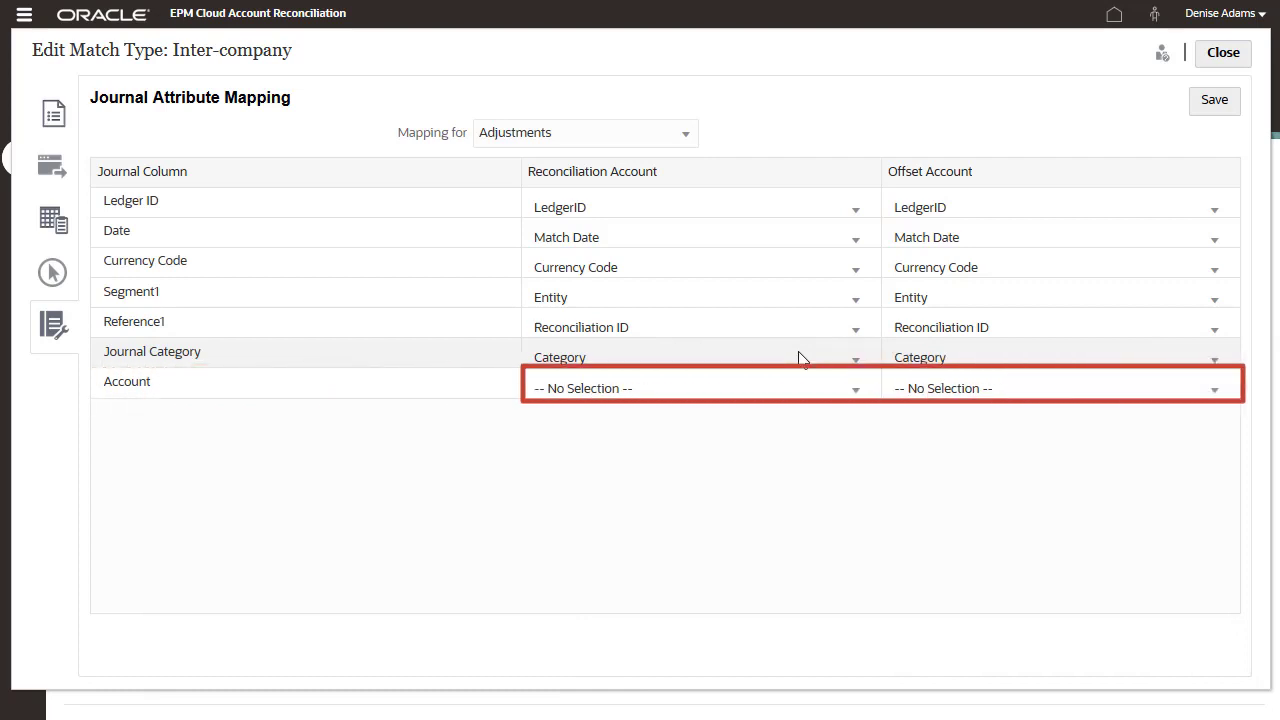
left_click(700, 388)
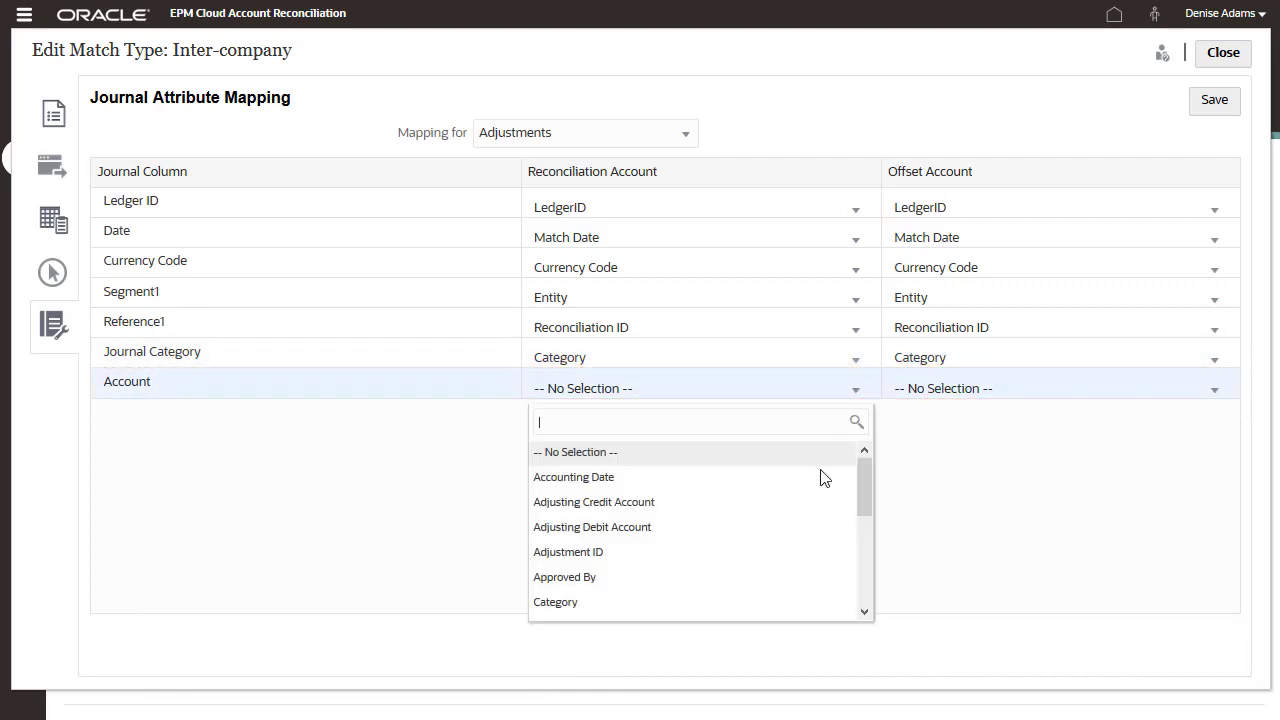
left_click(592, 527)
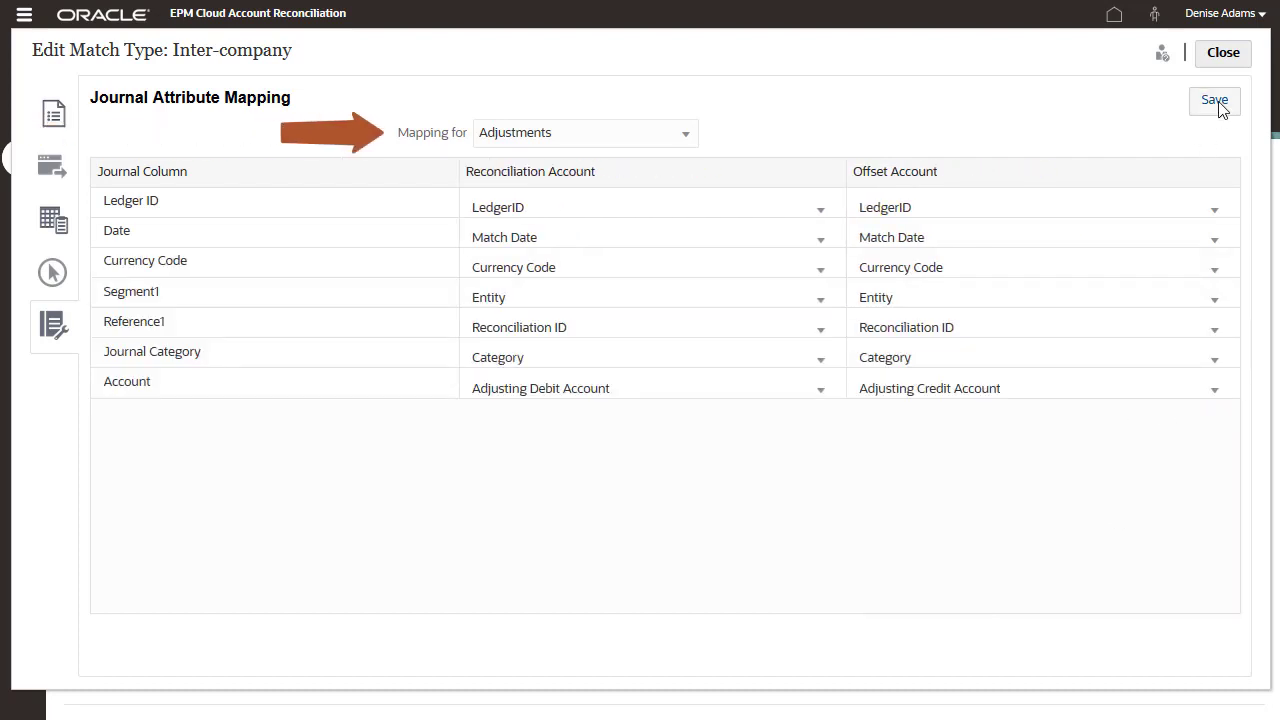
mouse_move(693, 143)
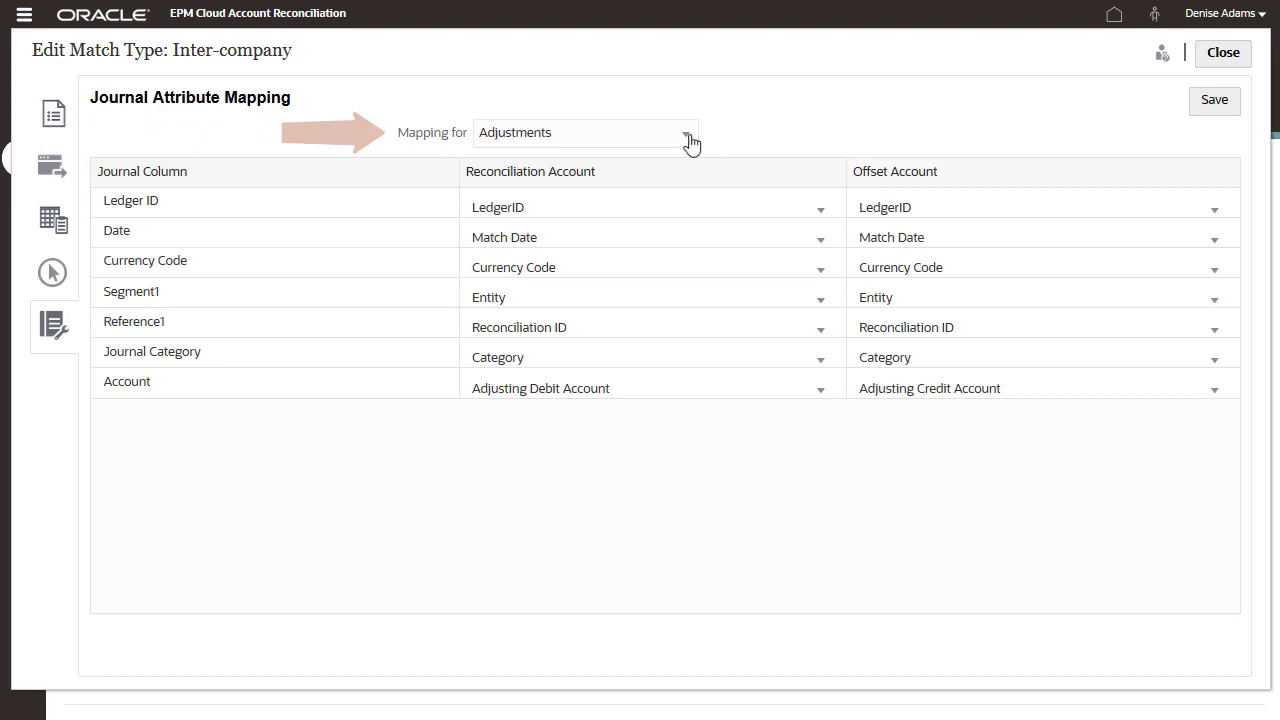
Map Accounts Receivable columns, with Ledger ID to Ledger for both accounts and Date to Date
left_click(585, 132)
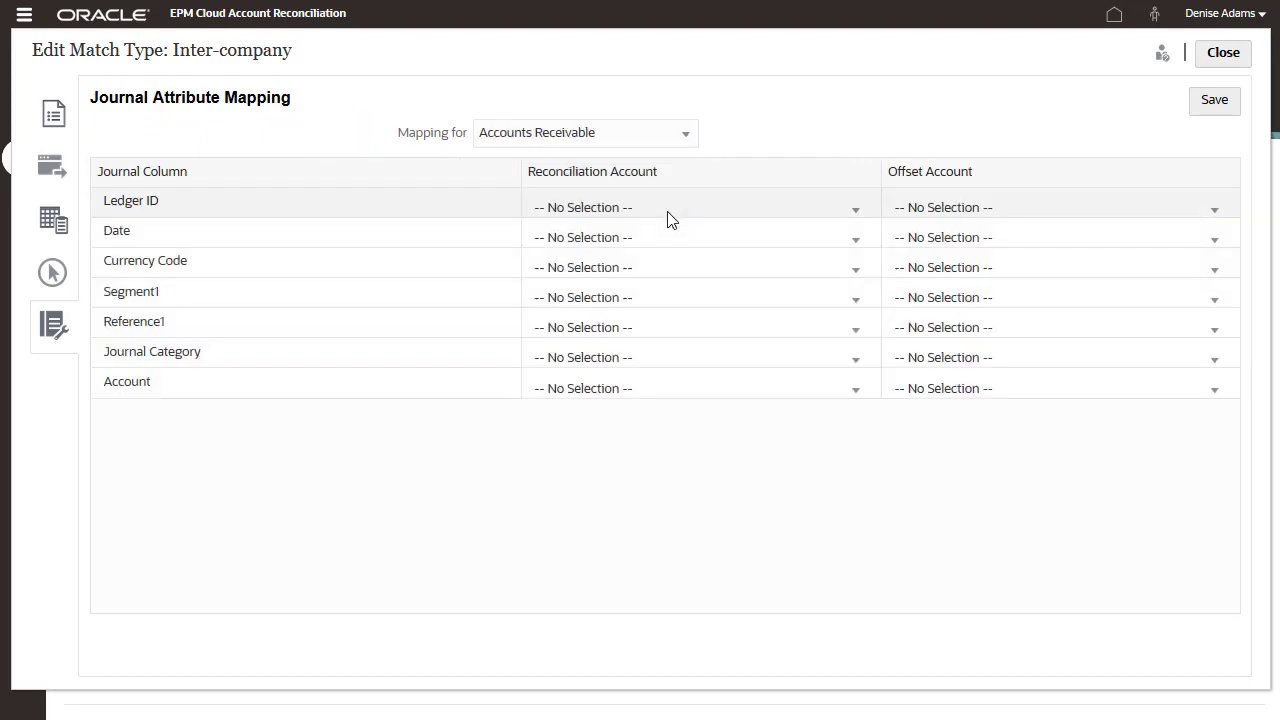
left_click(697, 207)
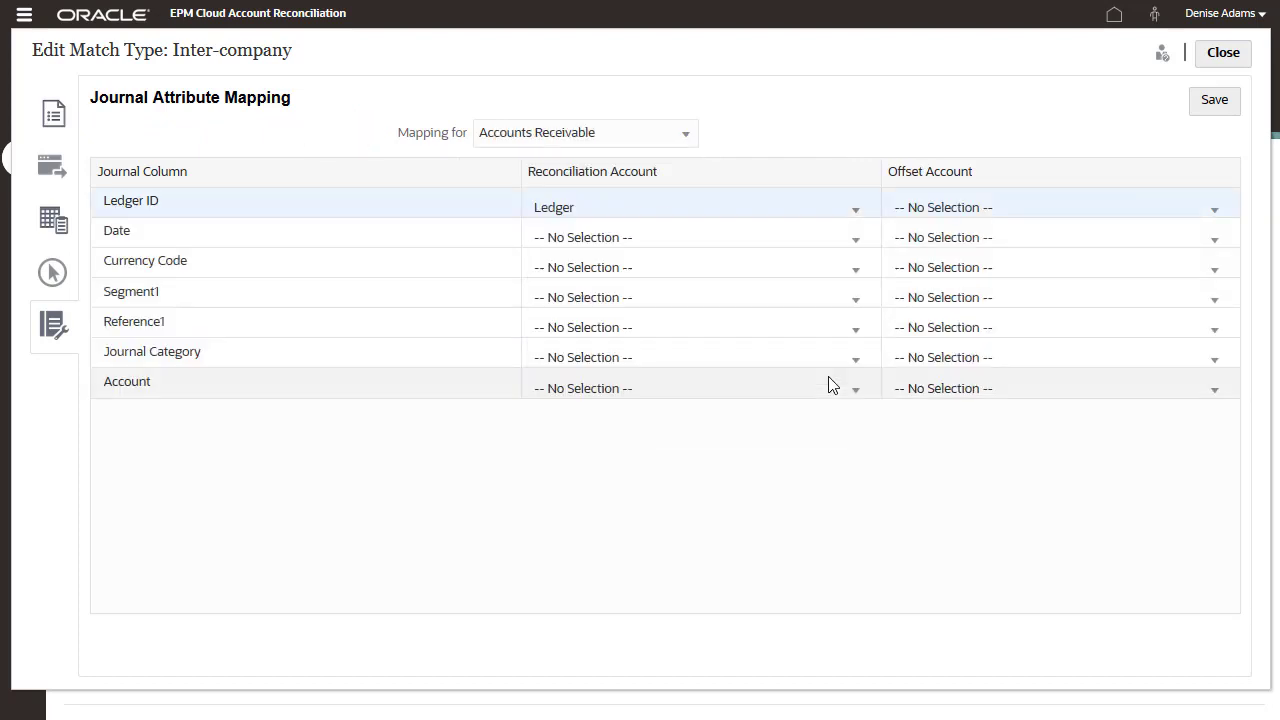
left_click(1214, 207)
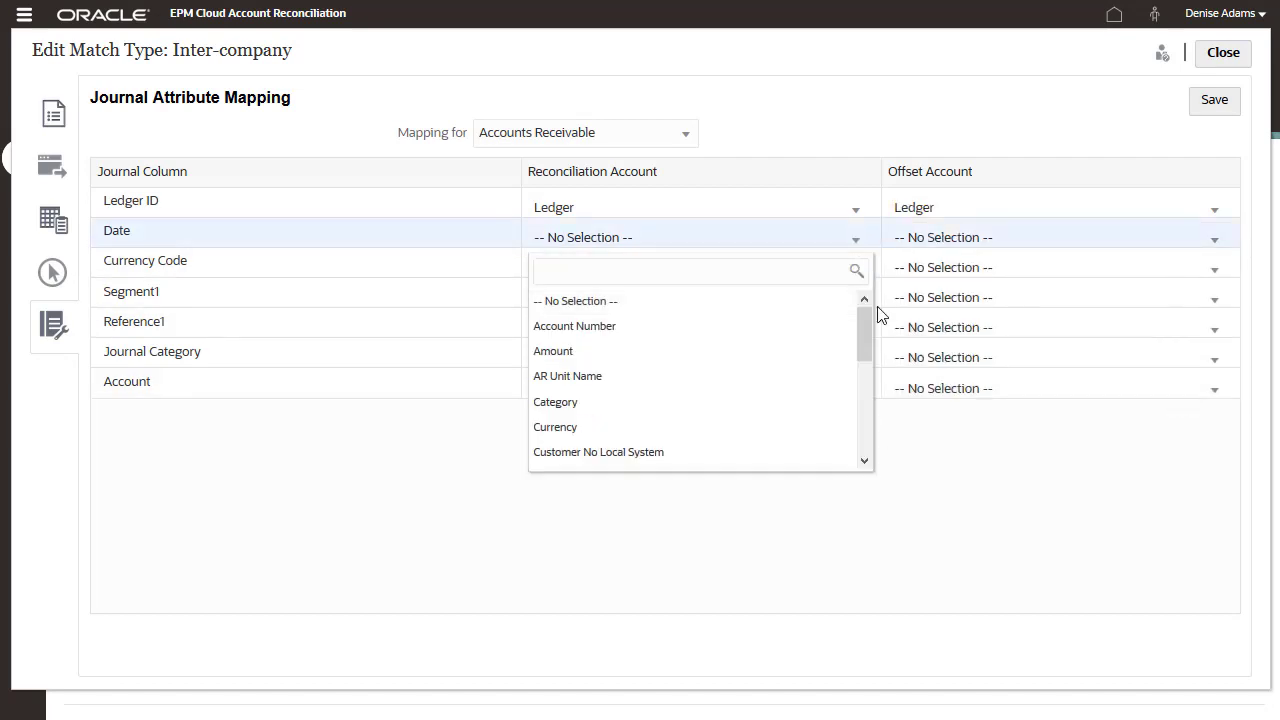
left_click(1060, 237)
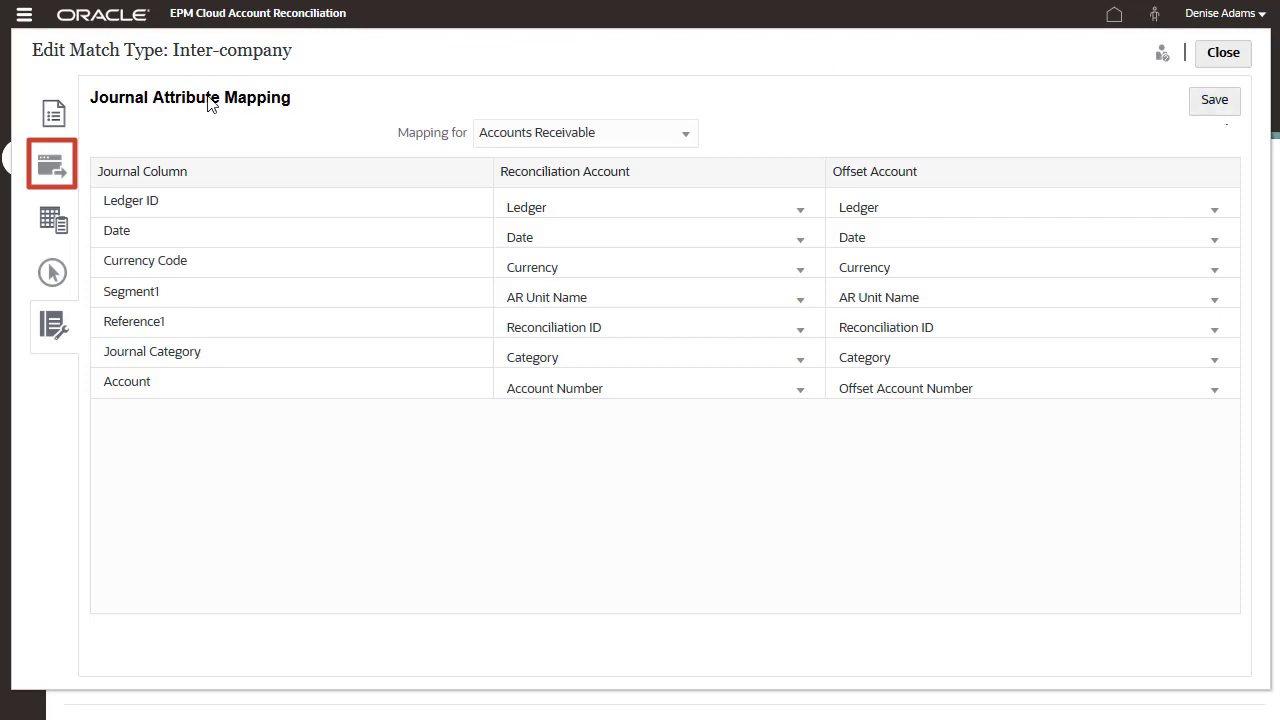
Add a 'Ledger 100' filter to the AR data source where Ledger equals 100
left_click(51, 165)
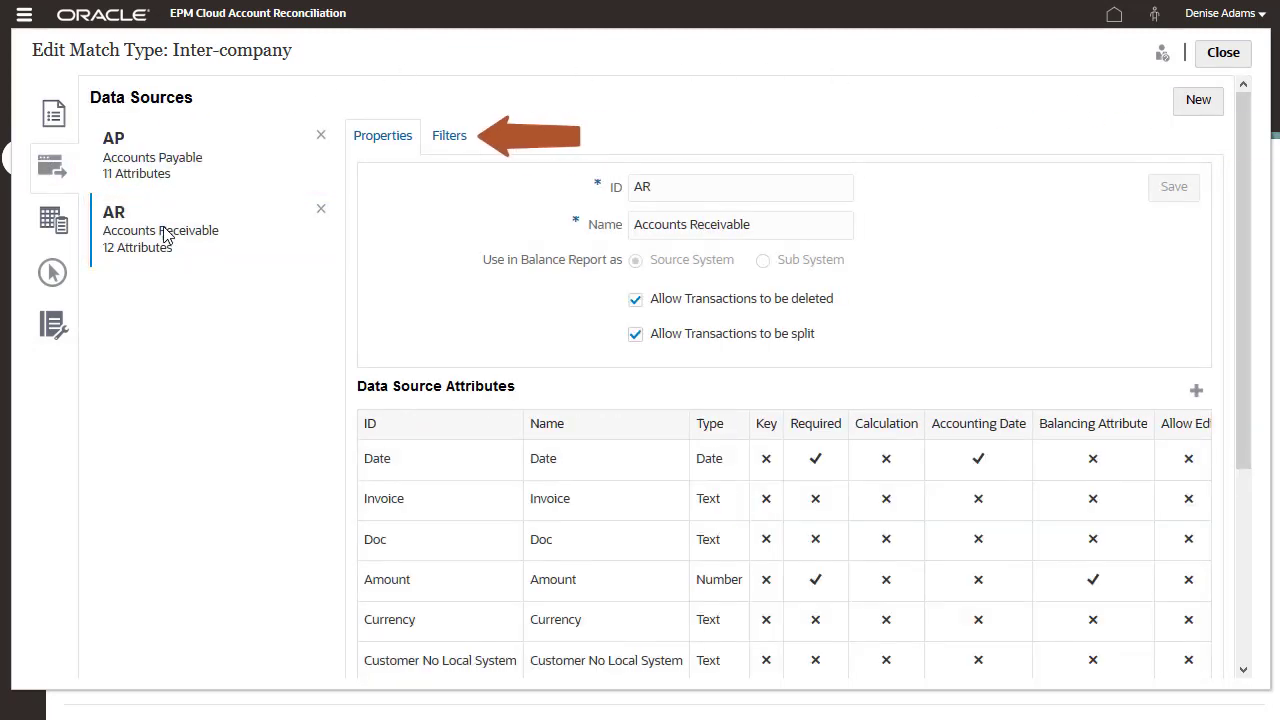
left_click(449, 135)
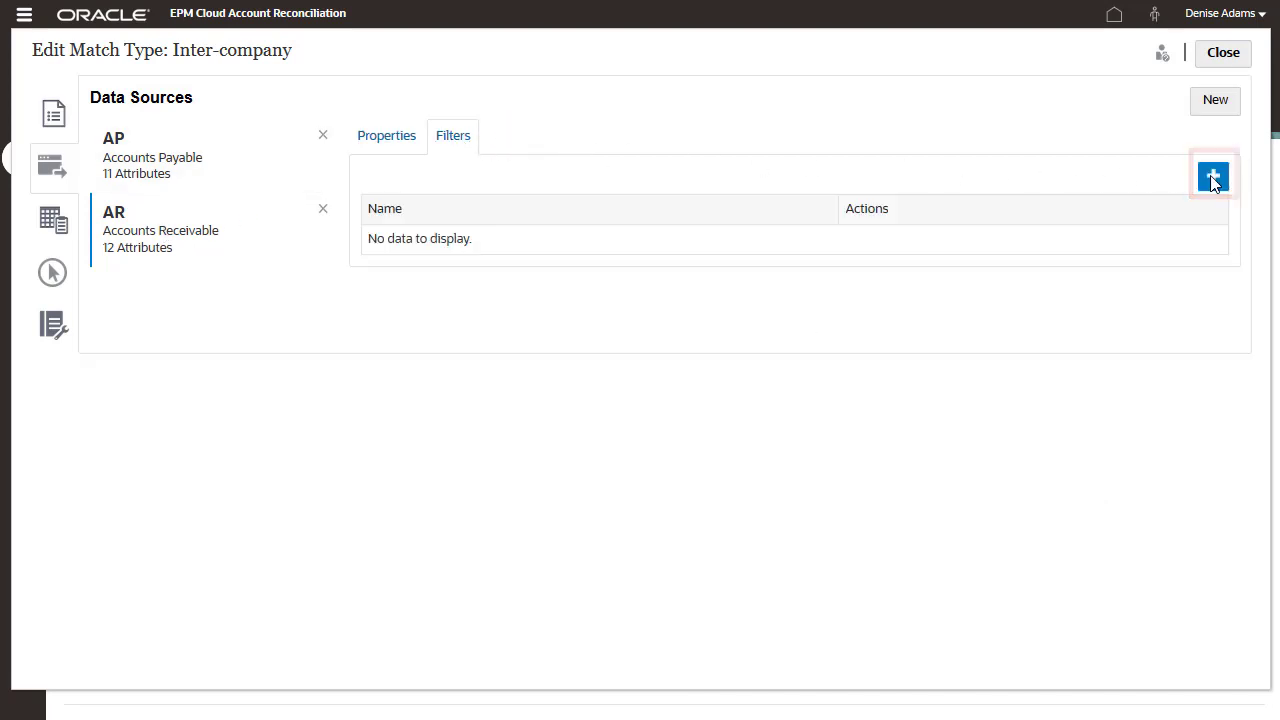
left_click(1213, 176)
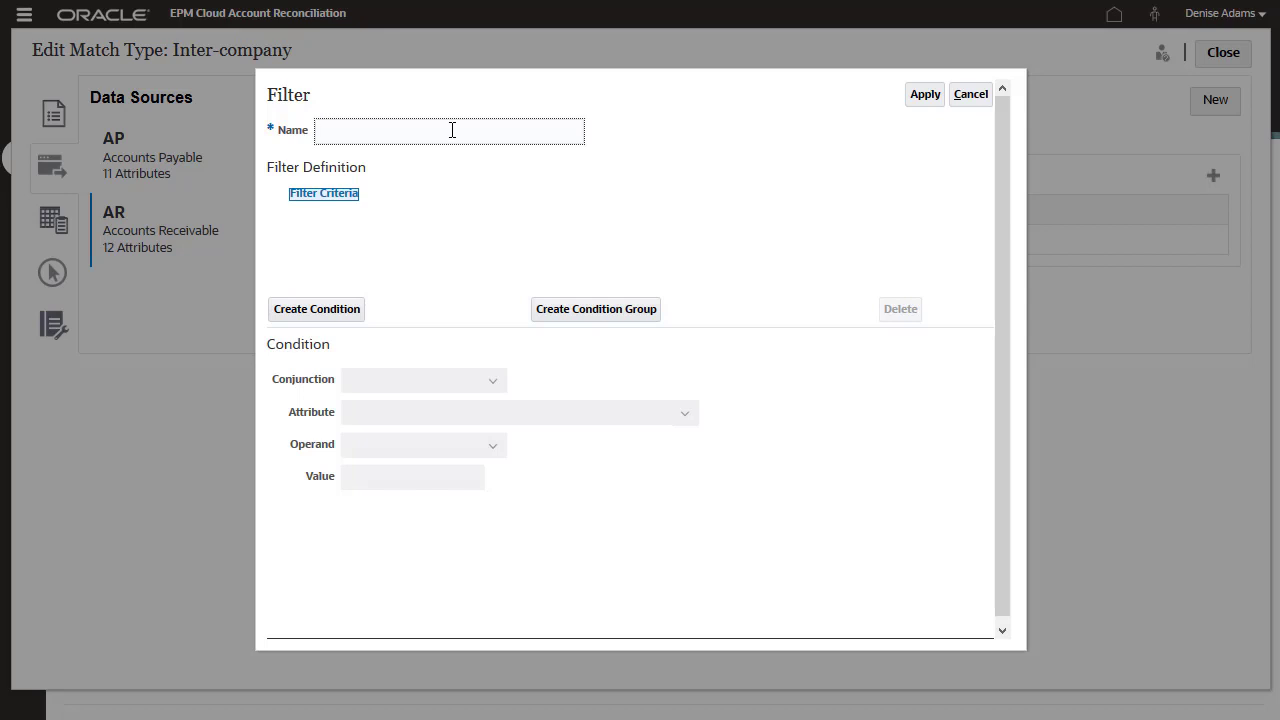
type("Ledger 100")
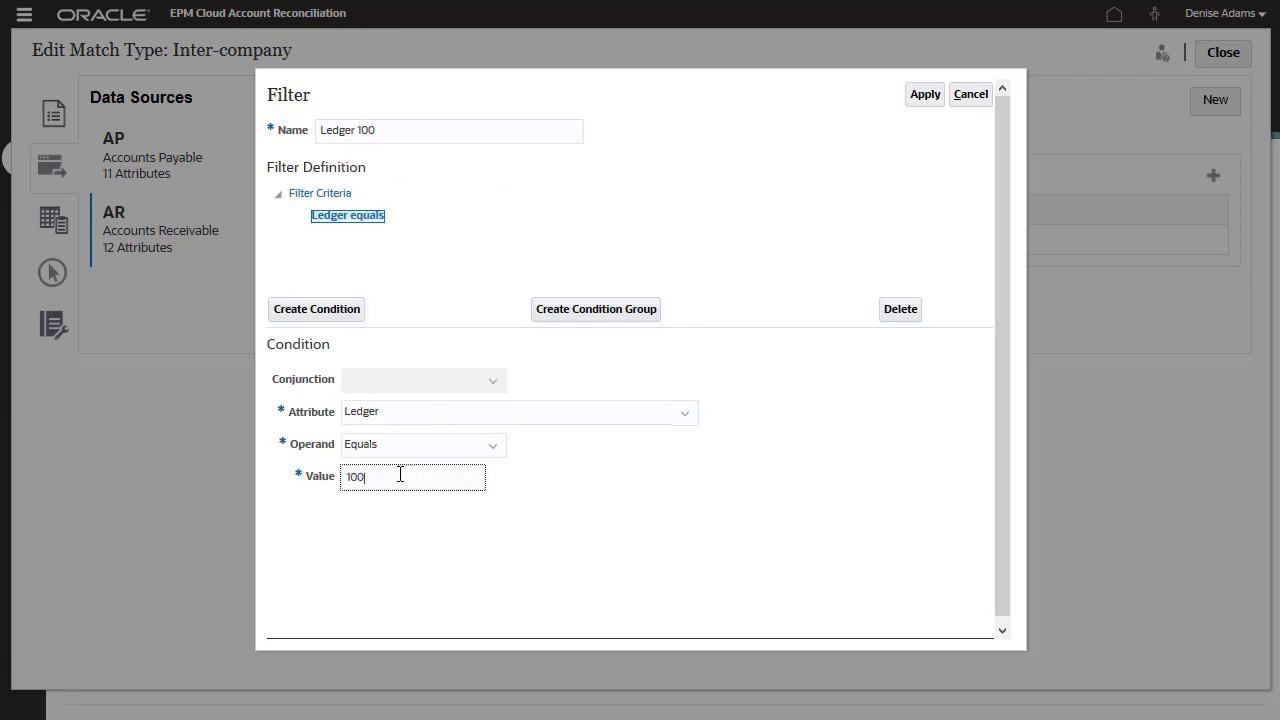
left_click(923, 93)
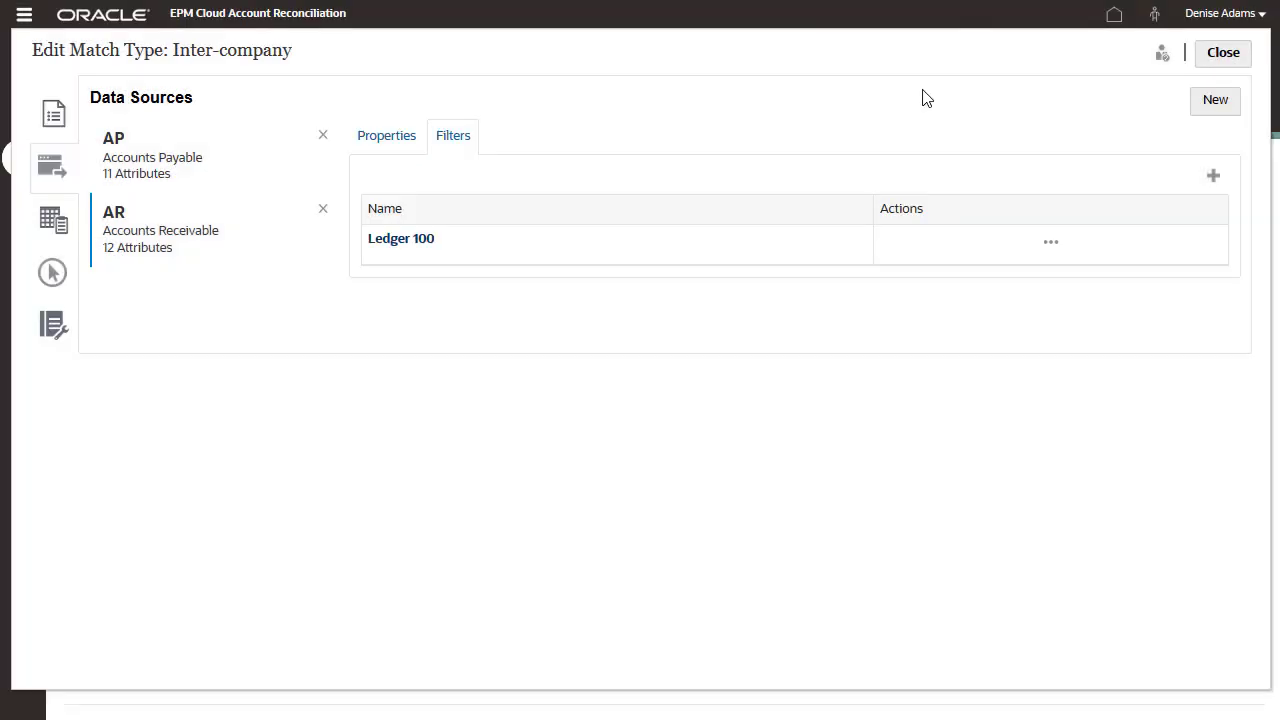